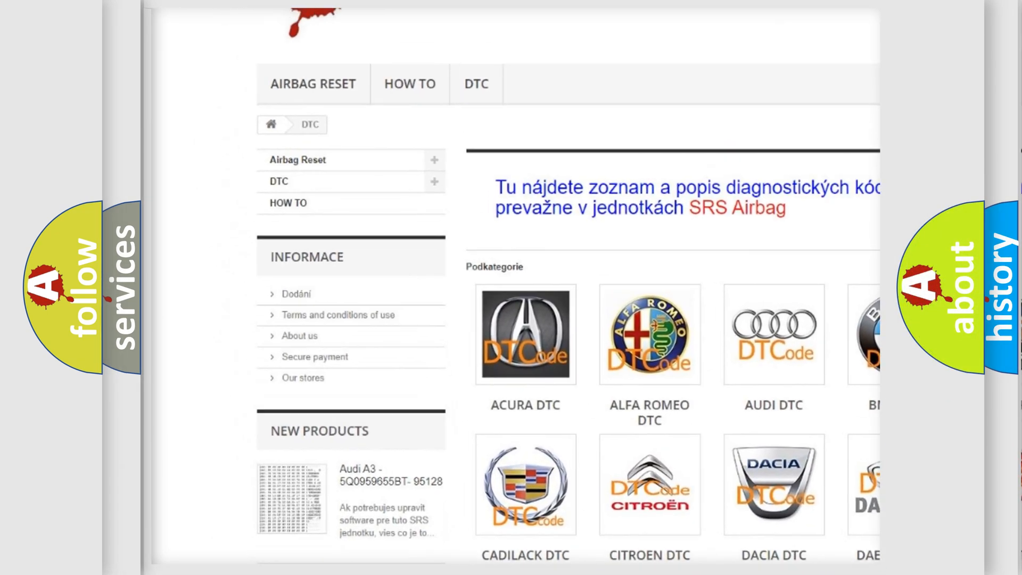
pyautogui.scroll(-3)
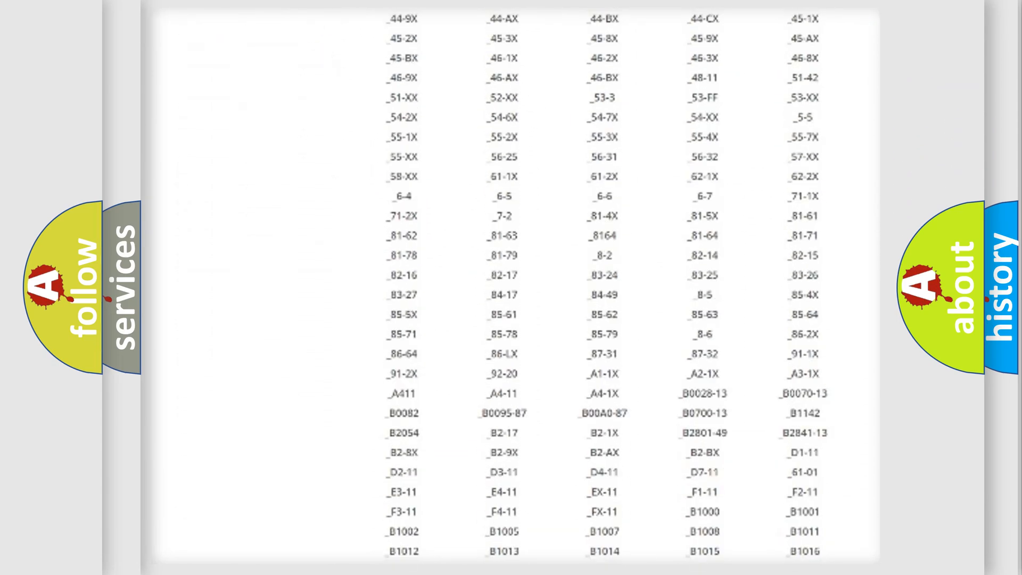
pyautogui.scroll(-3)
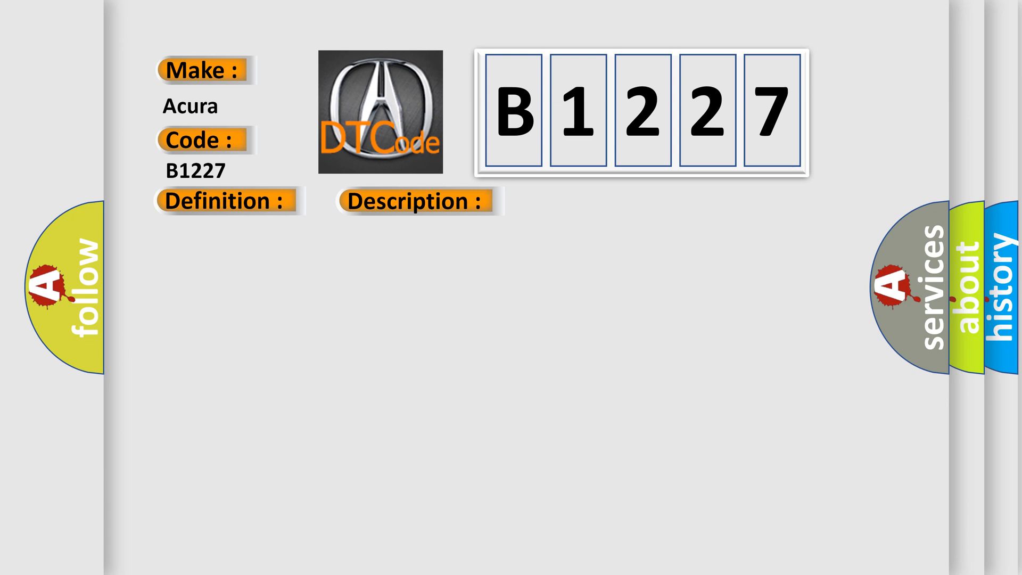
pyautogui.click(416, 201)
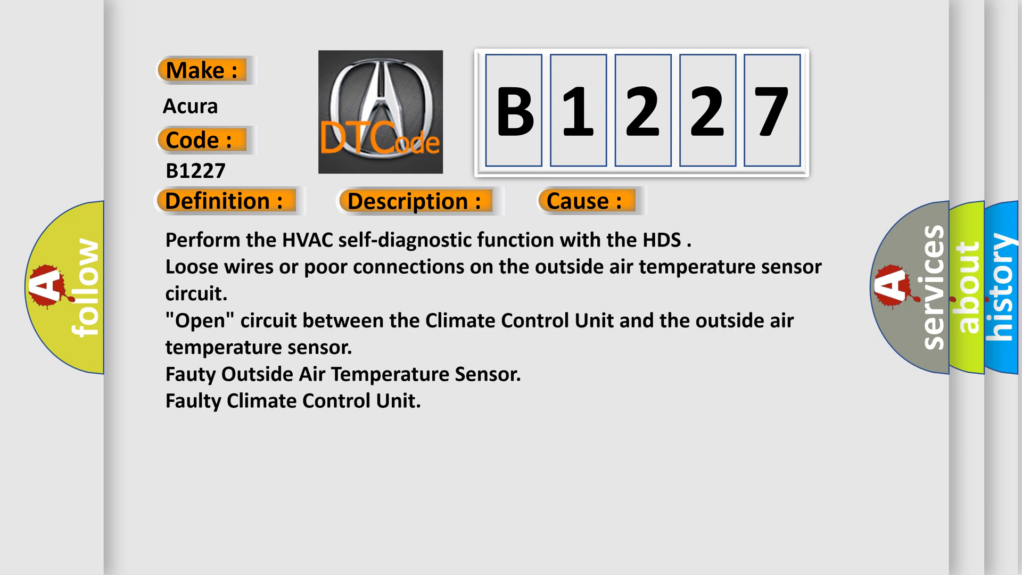